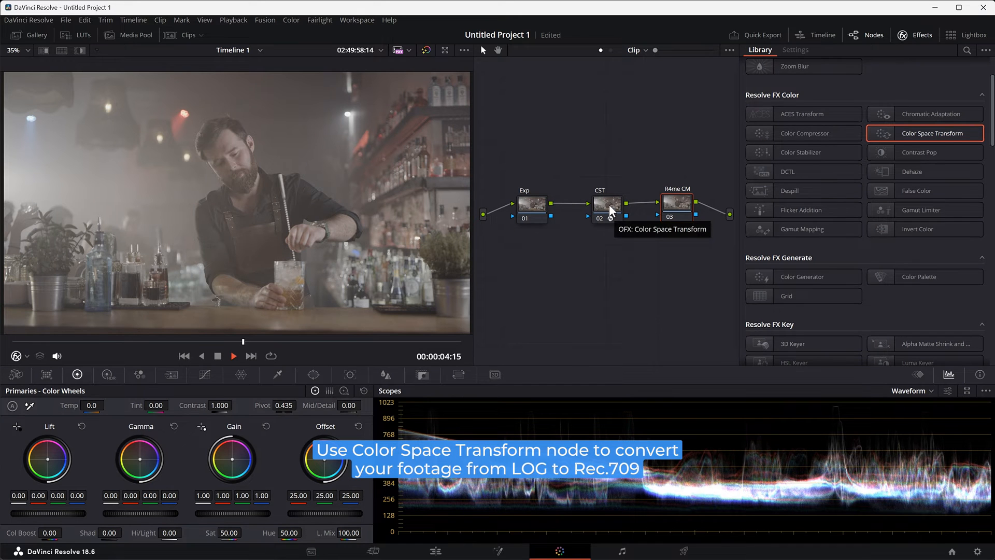
# Step: Apply Color Space Transform to the CST node, input REDWideGamutRGB / REDlogFilm to timeline space
pyautogui.click(606, 202)
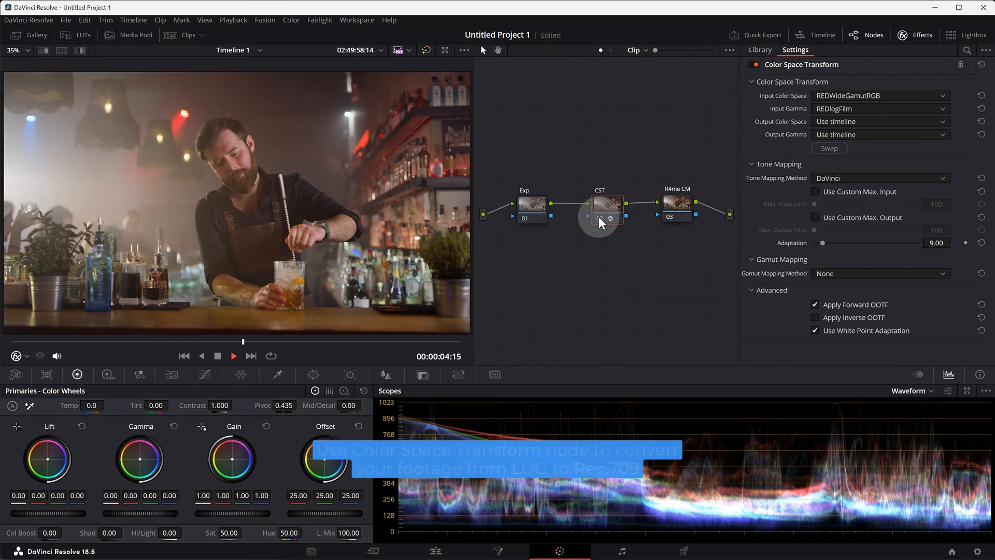
pyautogui.click(606, 202)
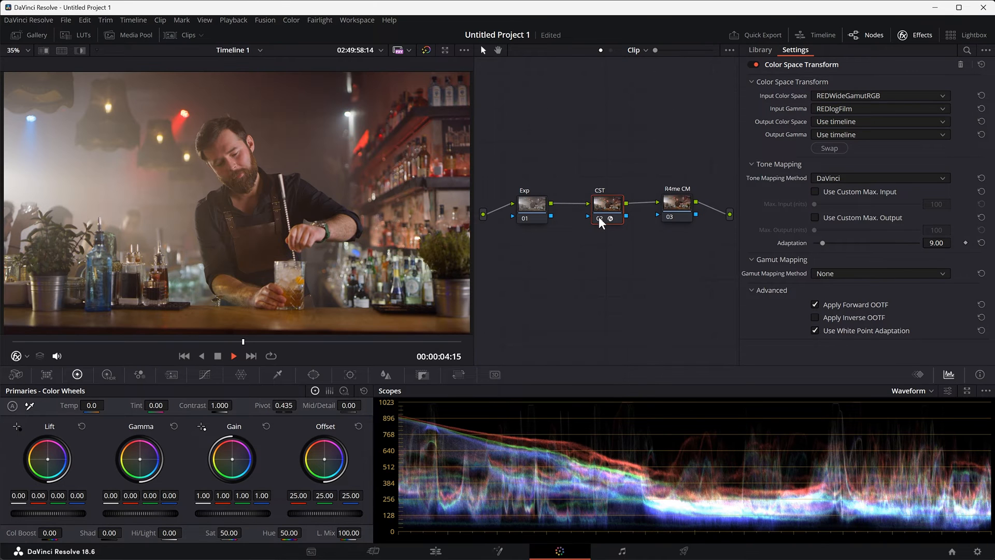
# Step: Add Retouch4me Color Match to the R4me CM node, matching the confetti reference's blue tones
pyautogui.click(760, 50)
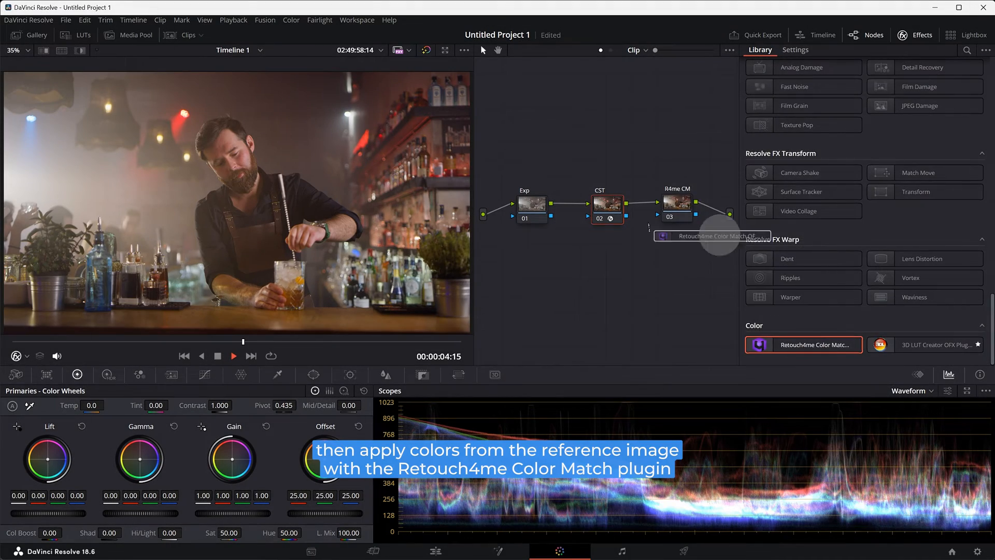
pyautogui.click(795, 50)
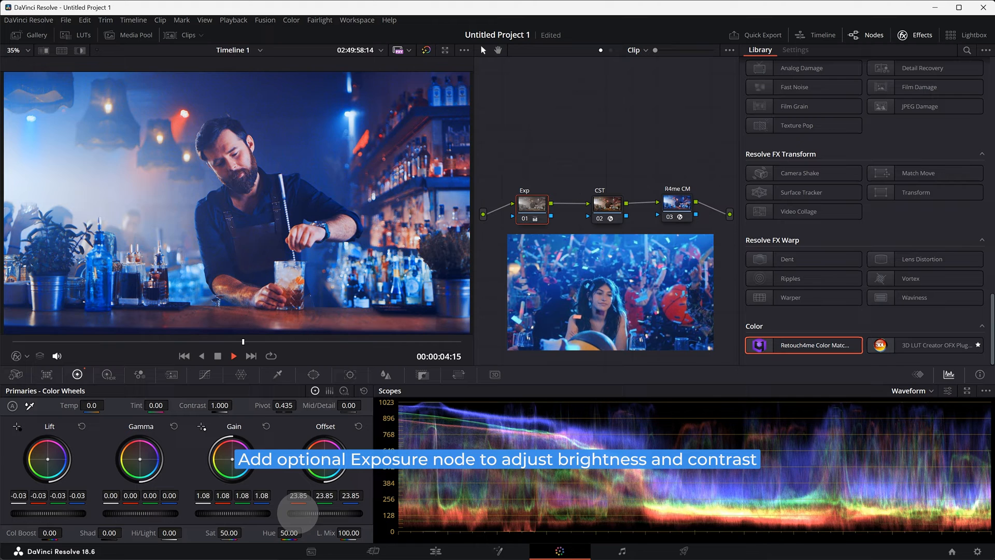
# Step: Lower the Color Match strength slightly in the R4me CM node's Settings, cooling the temperature
pyautogui.click(793, 50)
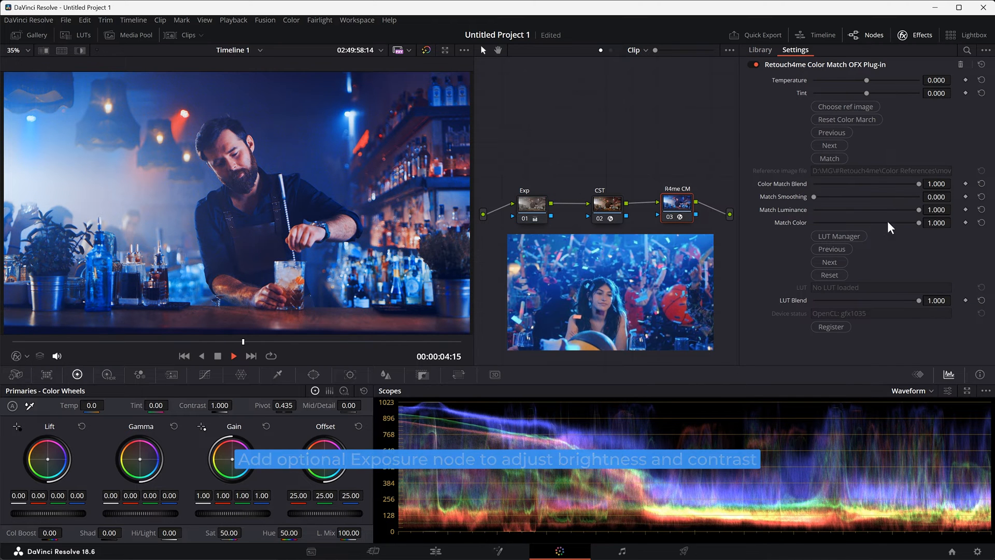
pyautogui.moveTo(918, 223); pyautogui.dragTo(860, 223)
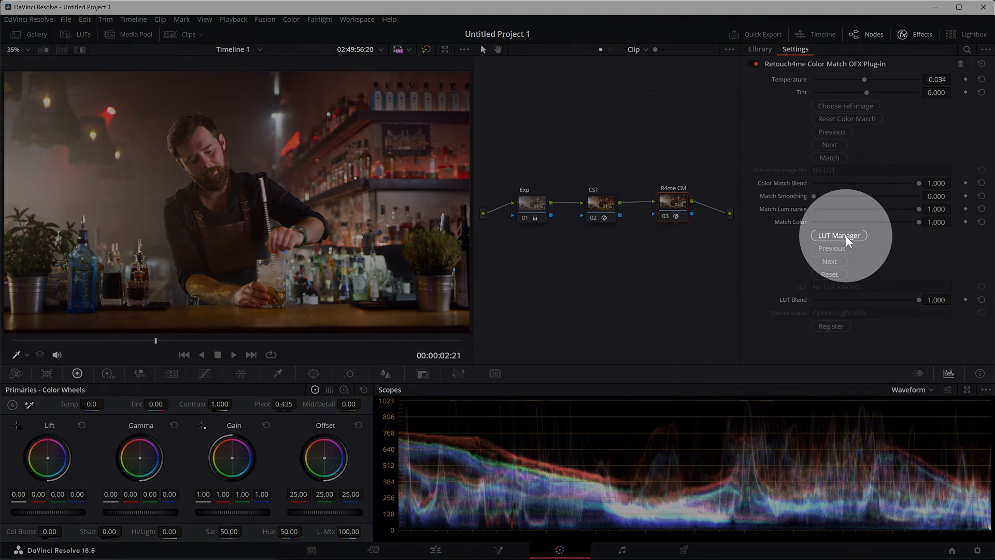
# Step: Load a warm editor's-pick cloud LUT at 1.000 blend, then bypass the grade to compare
pyautogui.click(838, 235)
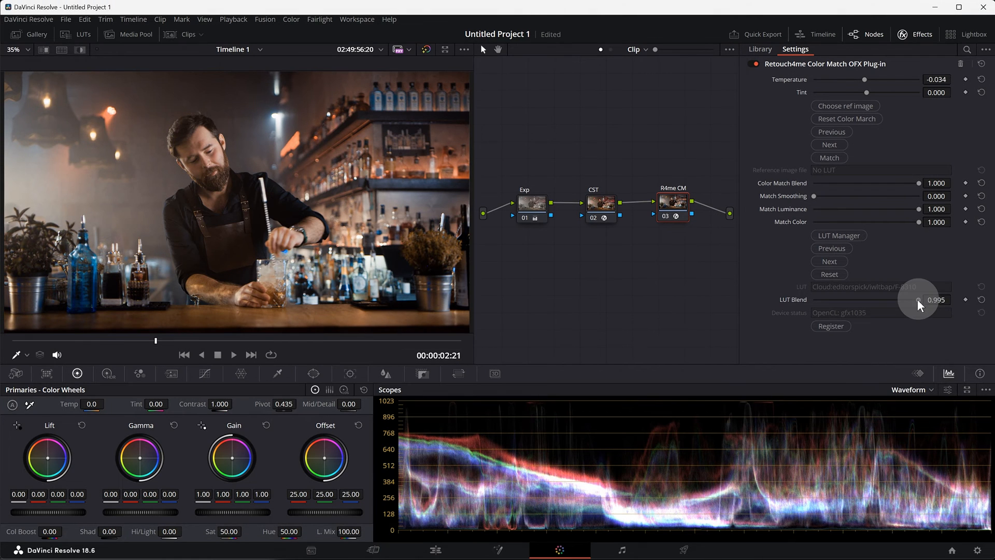
pyautogui.moveTo(919, 299); pyautogui.dragTo(850, 299)
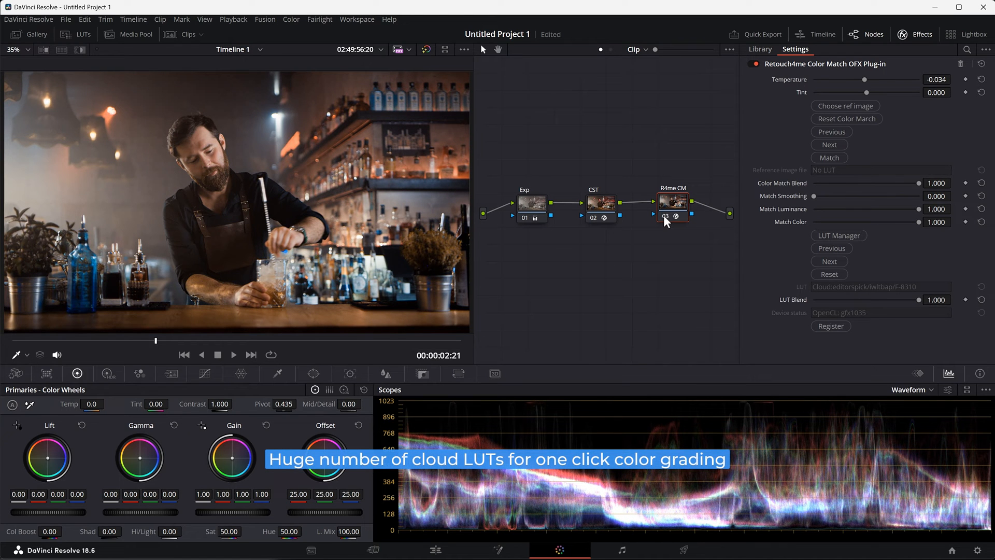
pyautogui.click(671, 202)
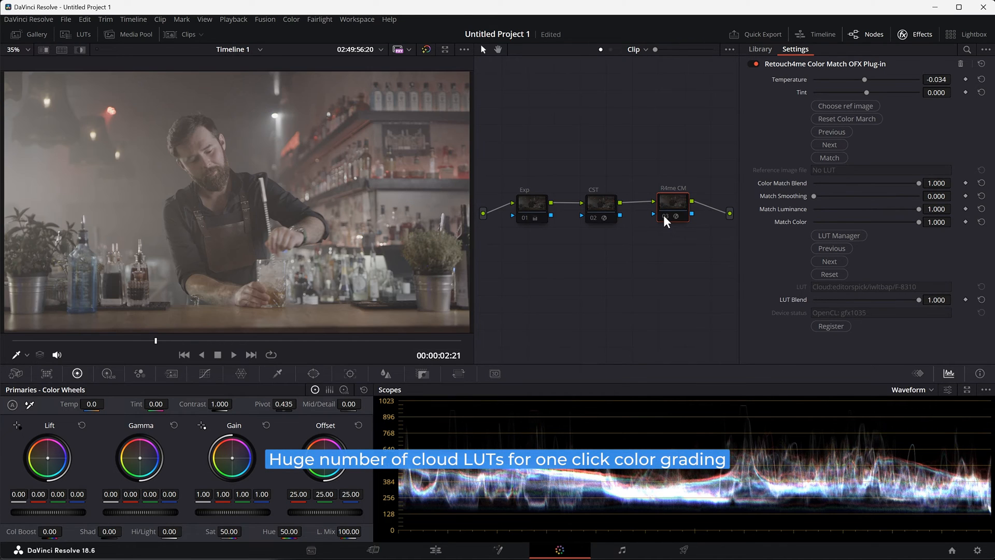